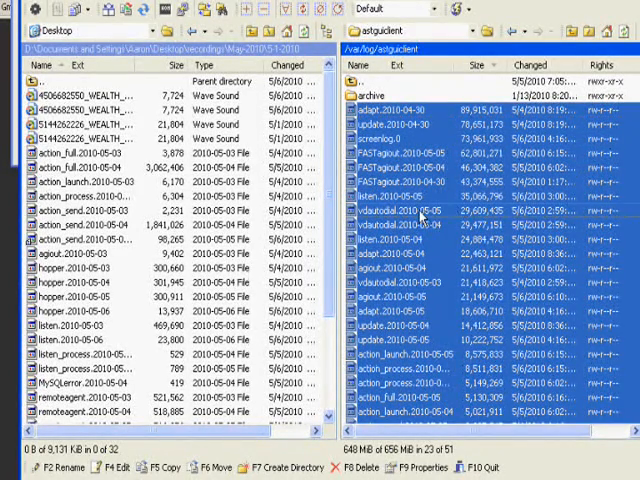
Step: Delete the 23 selected old log files from the remote astguiclient folder and confirm
{"action": "right_click", "coordinate": [420, 212]}
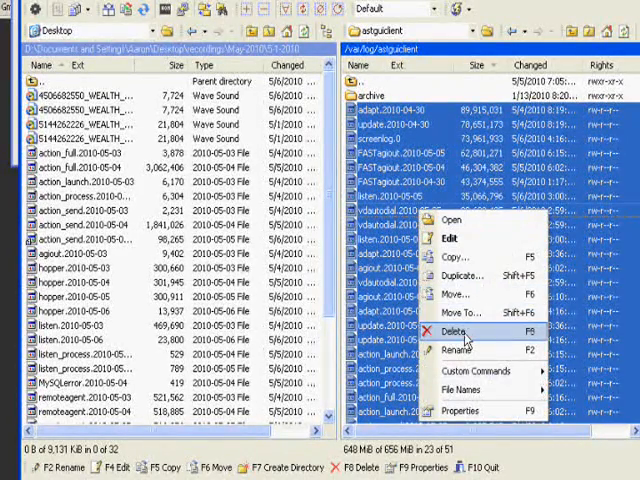
{"action": "left_click", "coordinate": [456, 332]}
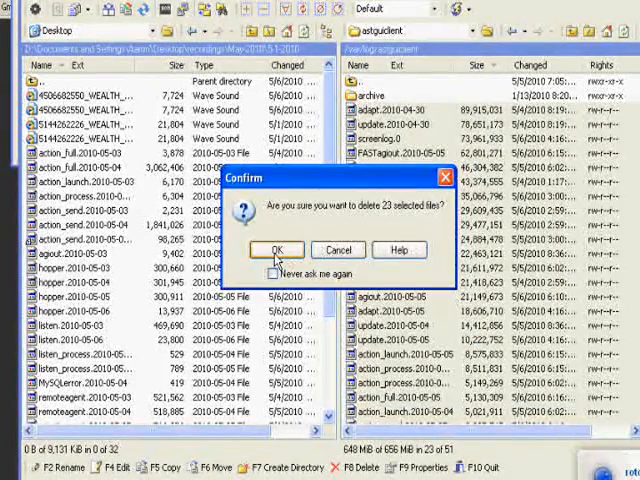
{"action": "left_click", "coordinate": [276, 250]}
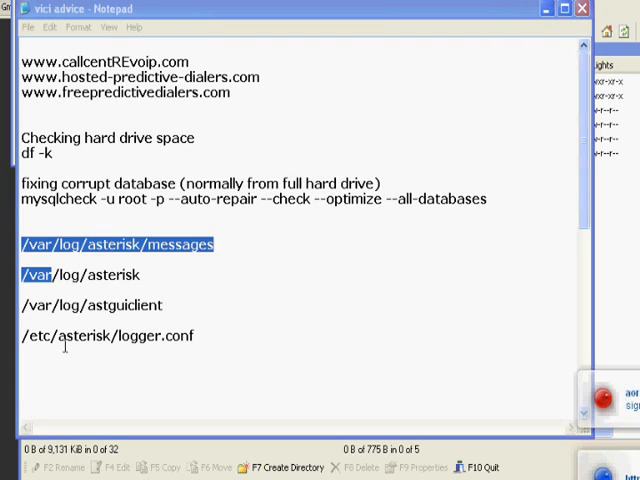
{"action": "double_click", "coordinate": [120, 304]}
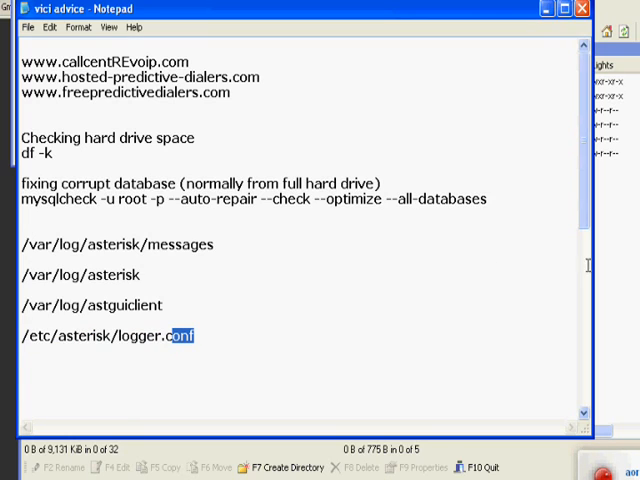
{"action": "mouse_move", "coordinate": [408, 228]}
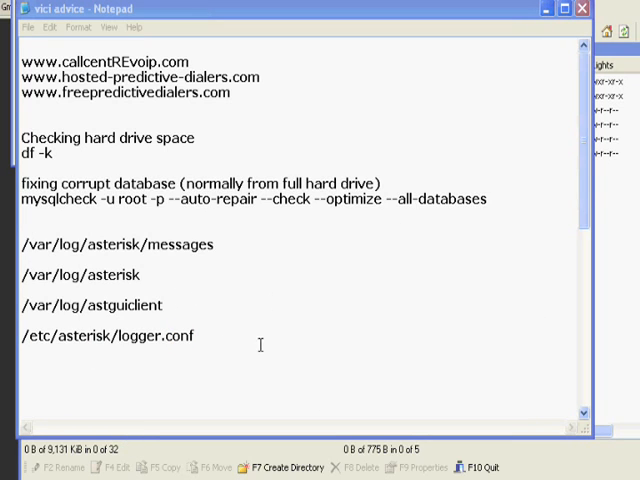
{"action": "mouse_move", "coordinate": [234, 292]}
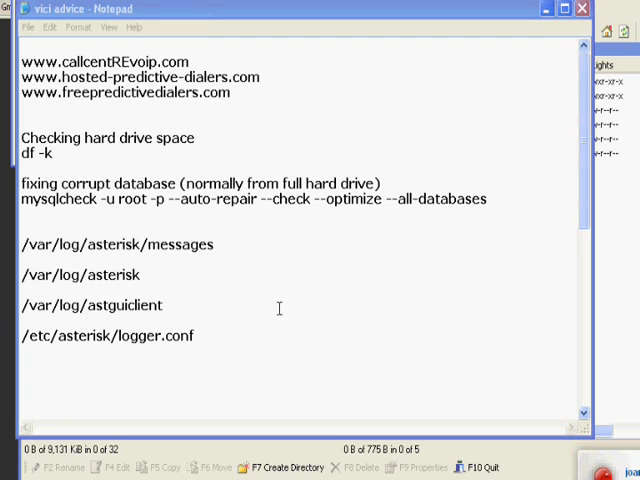
{"action": "mouse_move", "coordinate": [388, 328]}
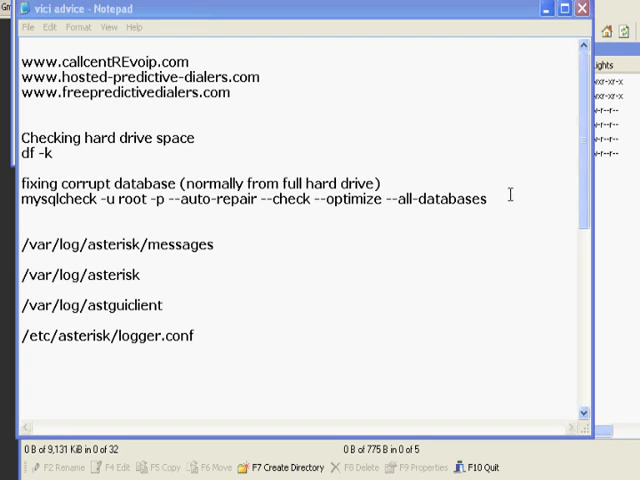
{"action": "mouse_move", "coordinate": [172, 204]}
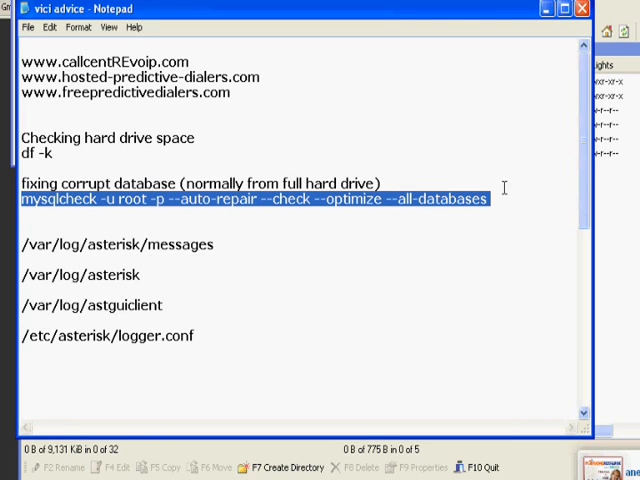
Step: Copy the mysqlcheck repair command line from the vici advice notes
{"action": "right_click", "coordinate": [420, 198]}
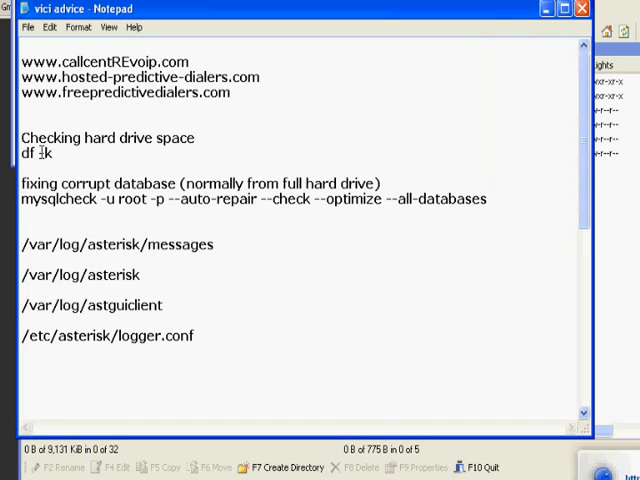
{"action": "right_click", "coordinate": [40, 152]}
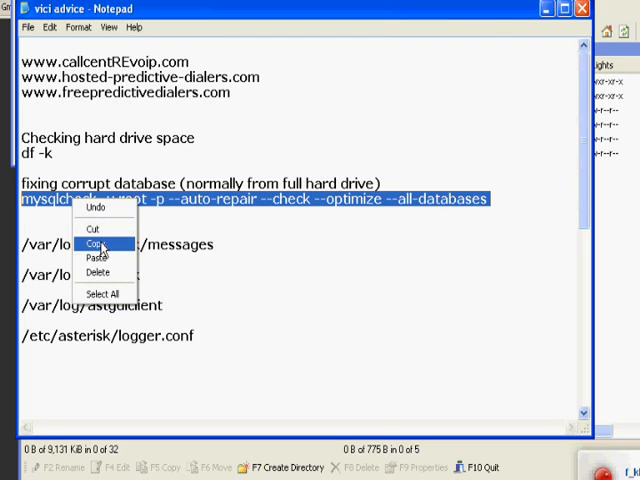
{"action": "left_click", "coordinate": [98, 244]}
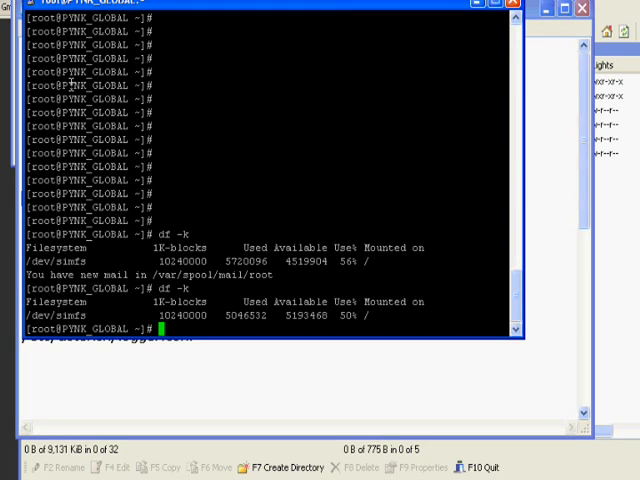
Step: Run 'mysqlcheck -u root -p --auto-repair --check --optimize --all-databases' in the terminal
{"action": "type", "text": "mysqlcheck -u root -p --auto-repair --check --optimize --all-databases"}
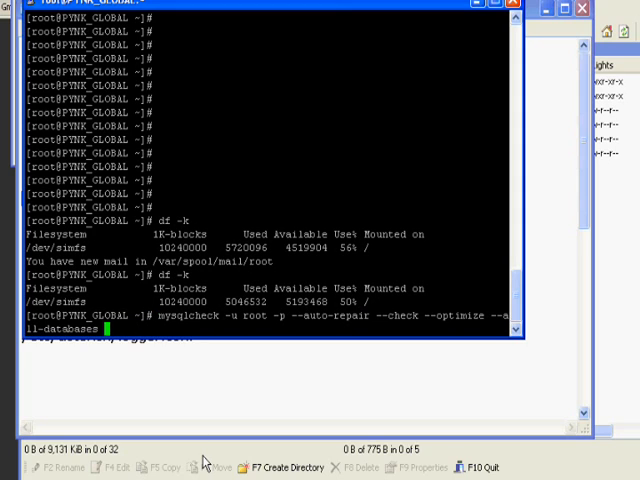
{"action": "key", "text": "Return"}
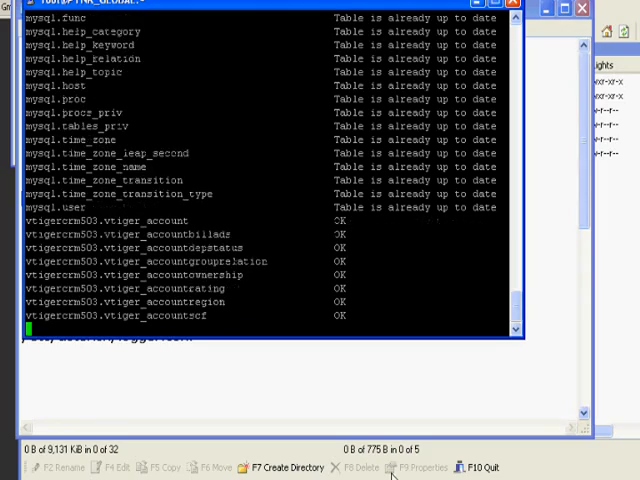
Step: Scroll through the mysqlcheck output as the vtiger tables report OK or up to date
{"action": "scroll", "scroll_direction": "down", "scroll_amount": 3}
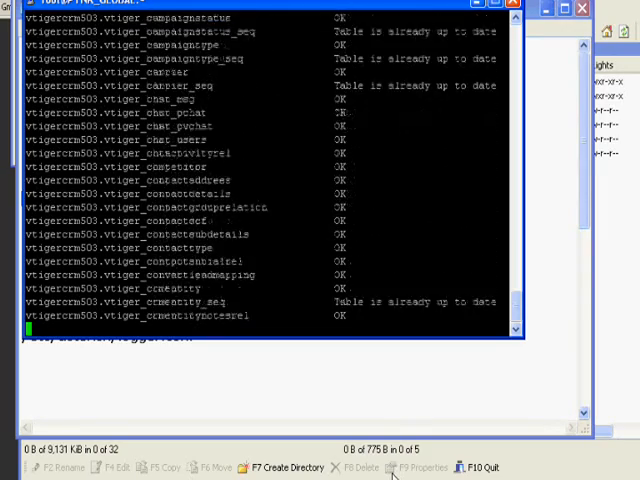
{"action": "scroll", "scroll_direction": "down", "scroll_amount": 3}
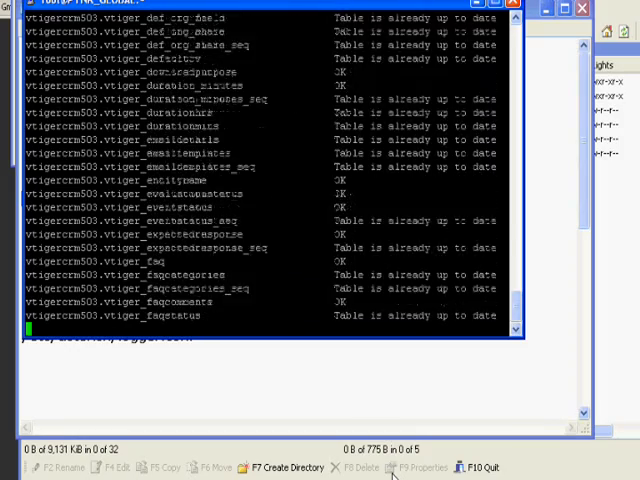
{"action": "scroll", "scroll_direction": "down", "scroll_amount": 3}
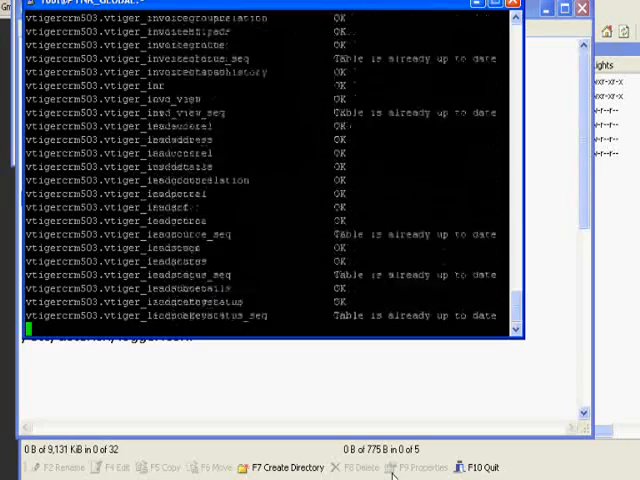
{"action": "scroll", "scroll_direction": "down", "scroll_amount": 3}
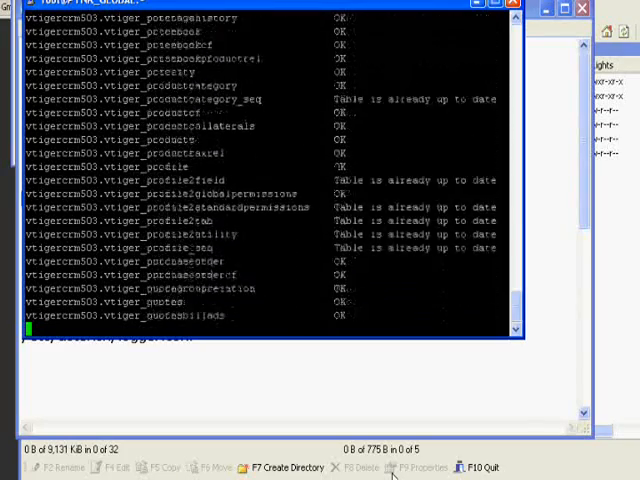
{"action": "scroll", "scroll_direction": "down", "scroll_amount": 3}
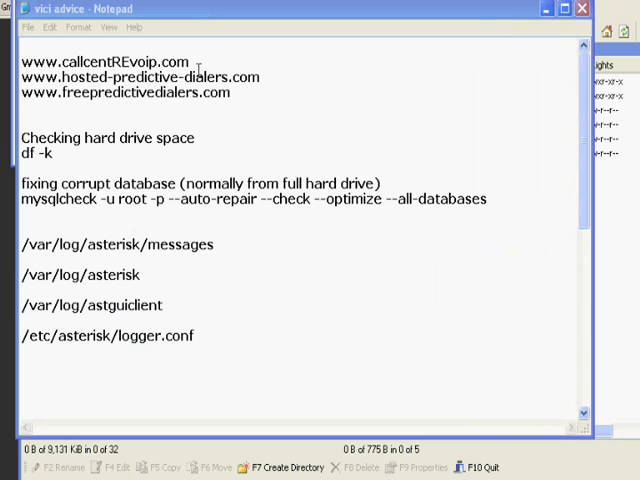
{"action": "left_click_drag", "start_coordinate": [110, 62], "coordinate": [188, 62]}
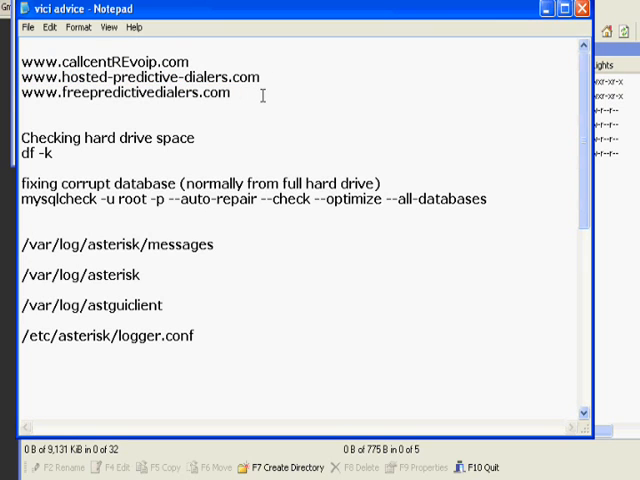
{"action": "mouse_move", "coordinate": [248, 84]}
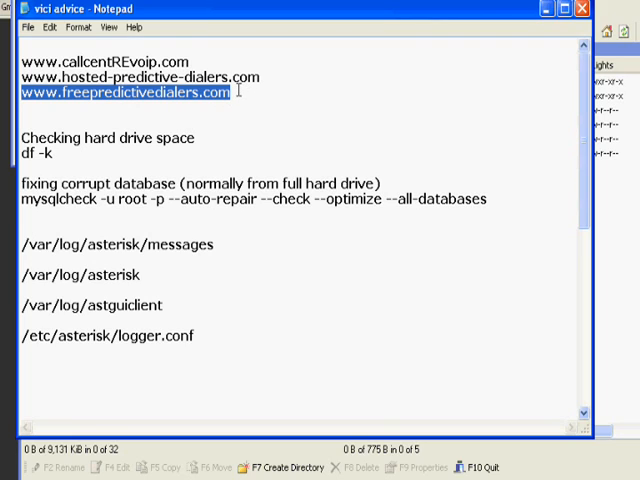
{"action": "mouse_move", "coordinate": [204, 336]}
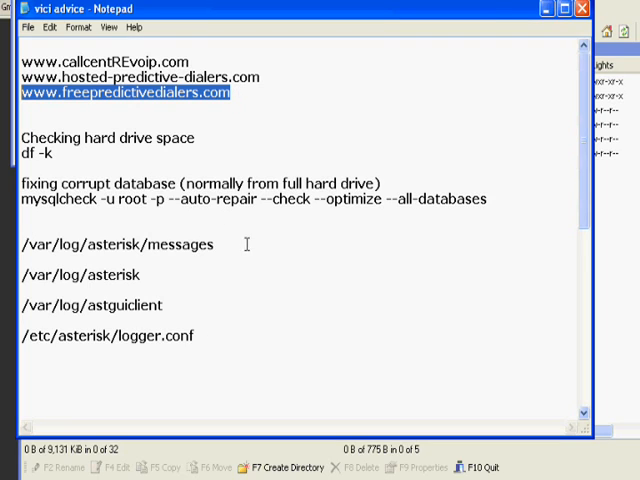
{"action": "mouse_move", "coordinate": [436, 276]}
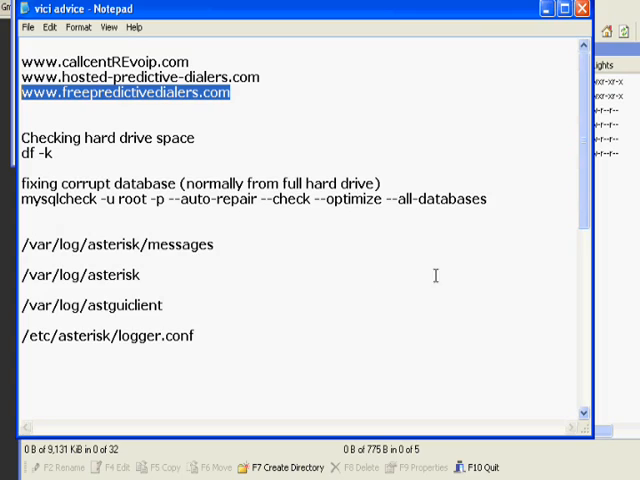